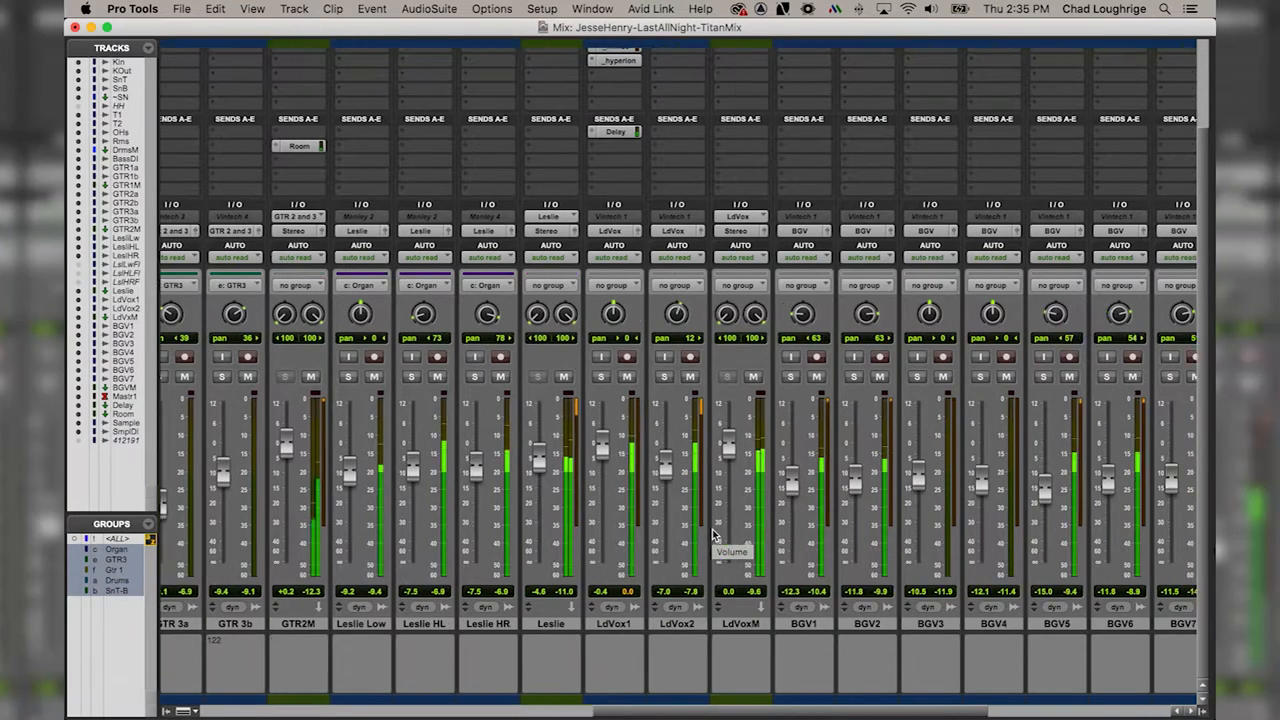
scroll(right, 3)
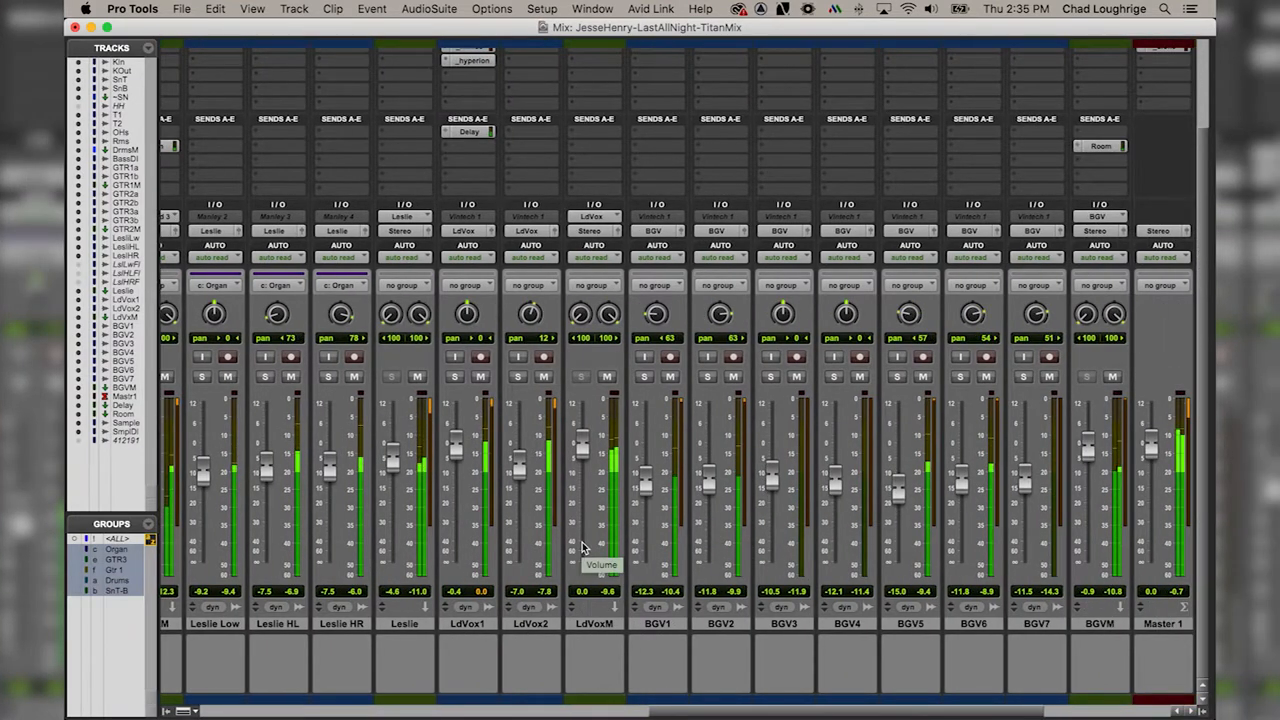